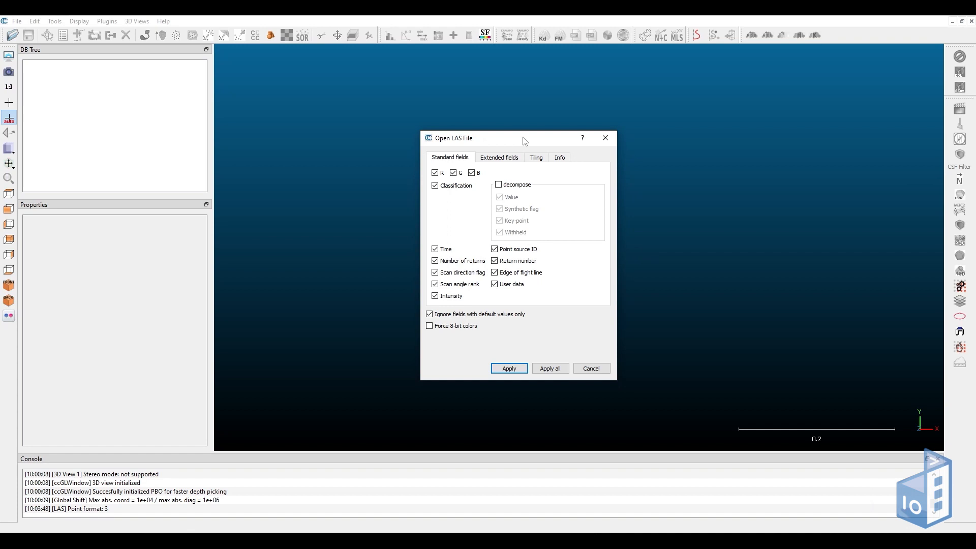
Review the Extended fields, Tiling and Info pages of the LAS import options, checking point count and bounding box
left_click_drag(524, 138, 508, 137)
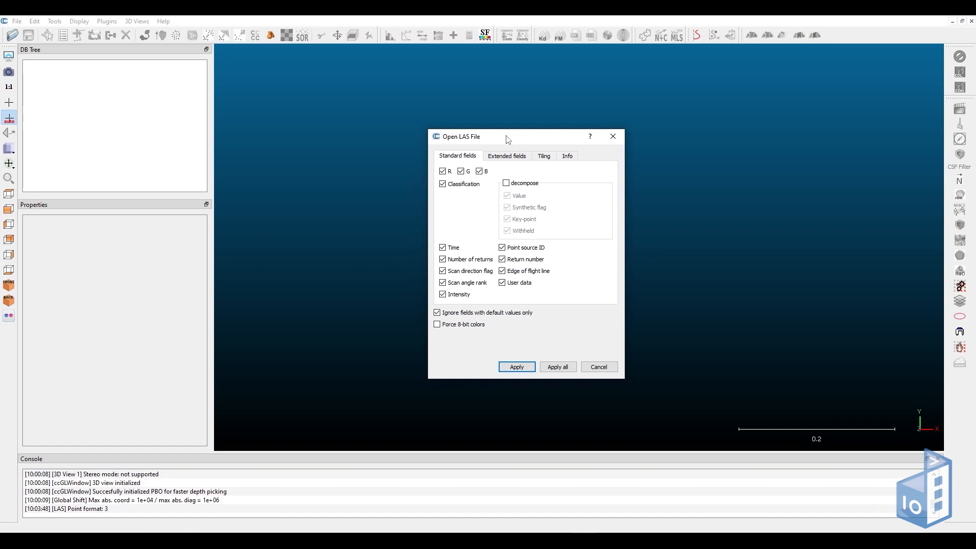
mouse_move(495, 139)
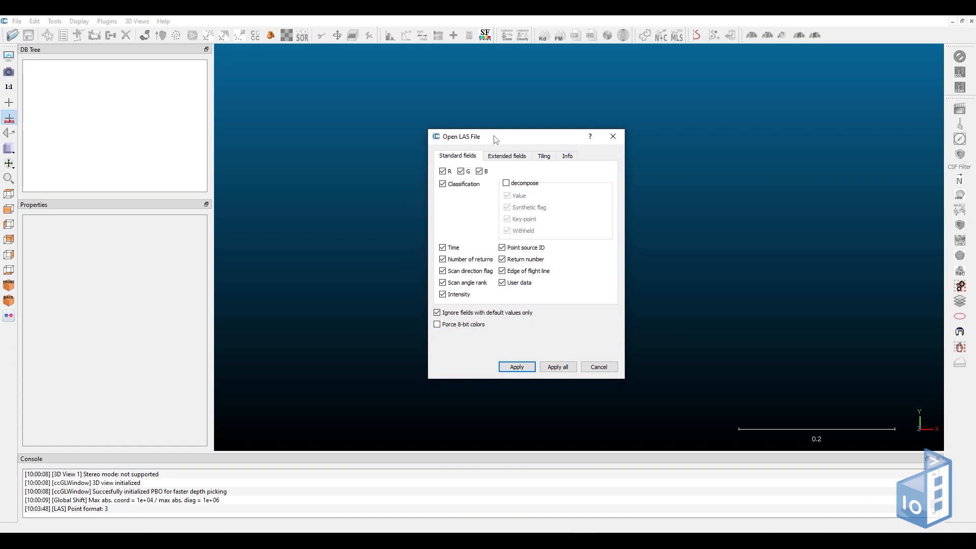
mouse_move(475, 161)
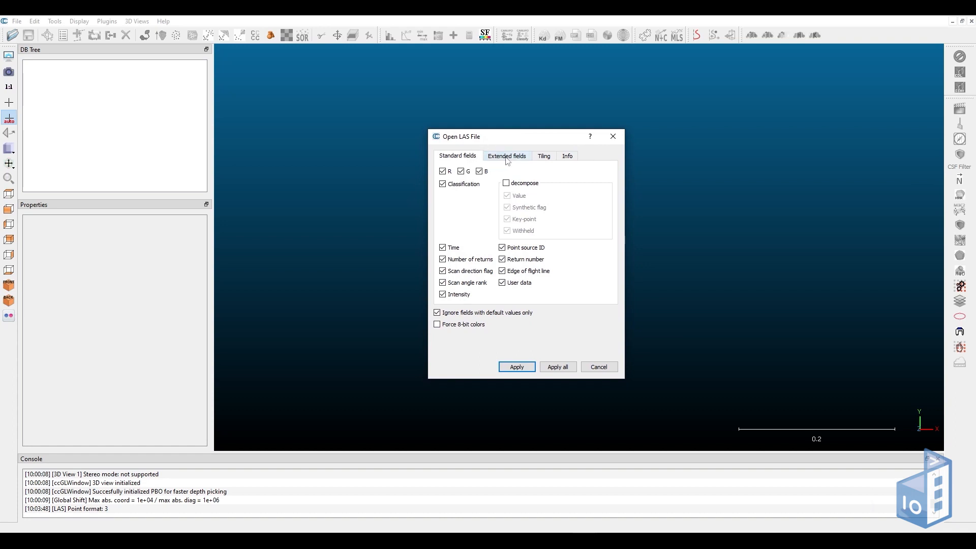
left_click(506, 156)
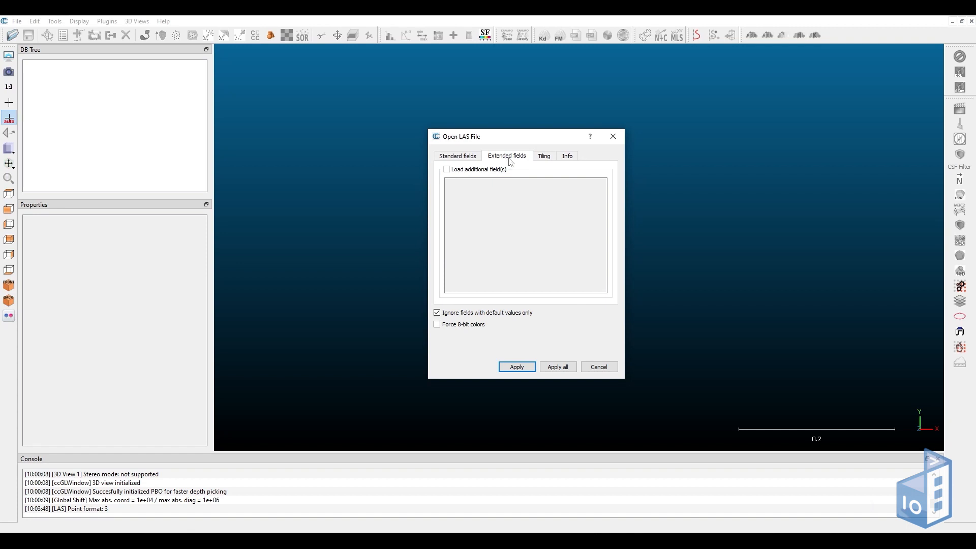
mouse_move(518, 163)
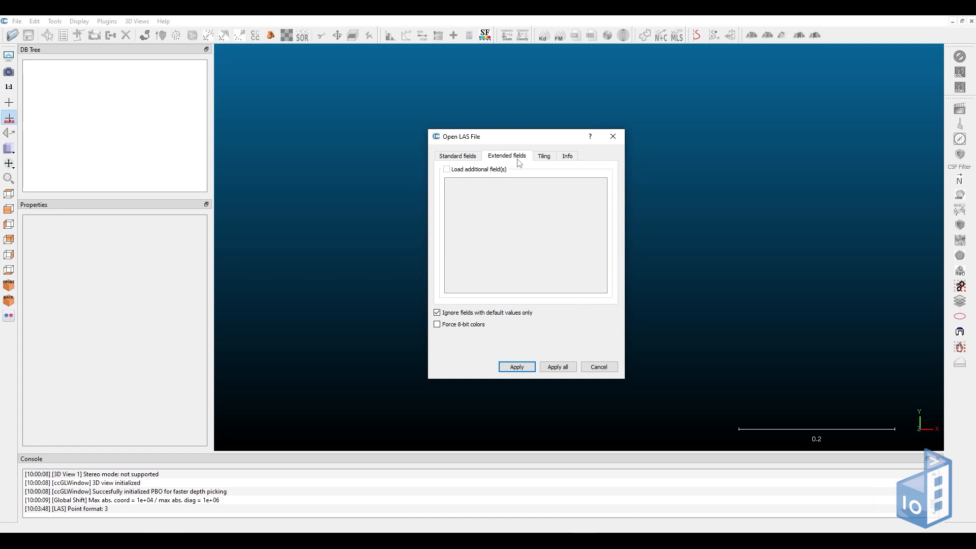
mouse_move(525, 170)
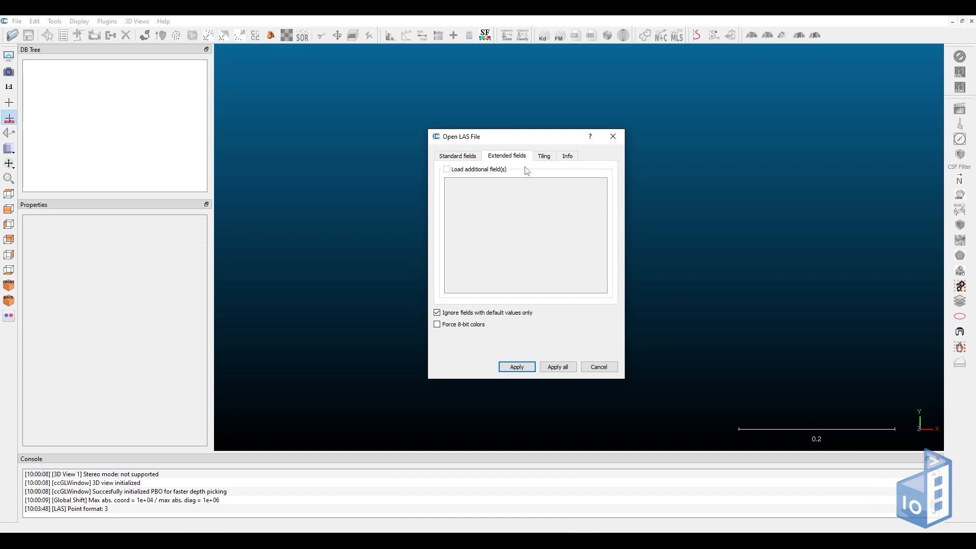
left_click(542, 155)
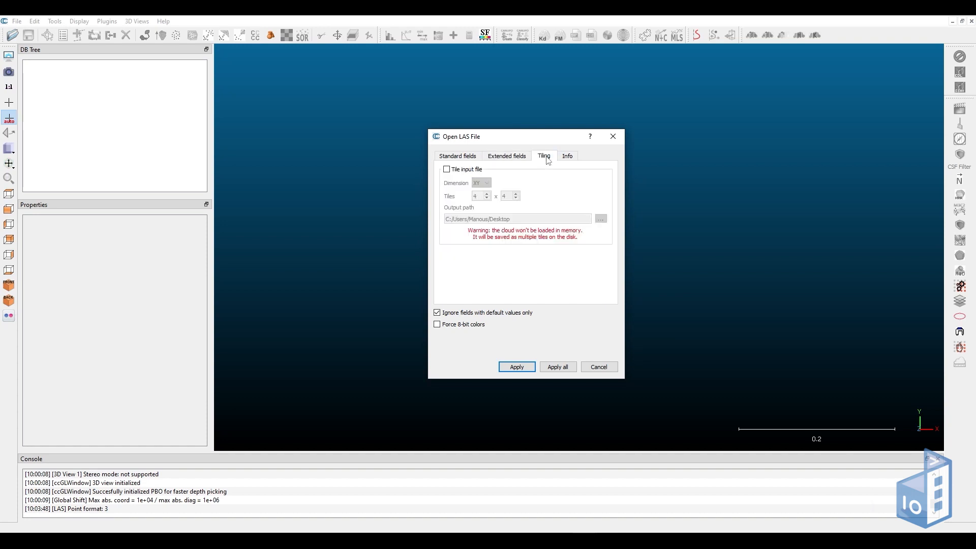
mouse_move(558, 191)
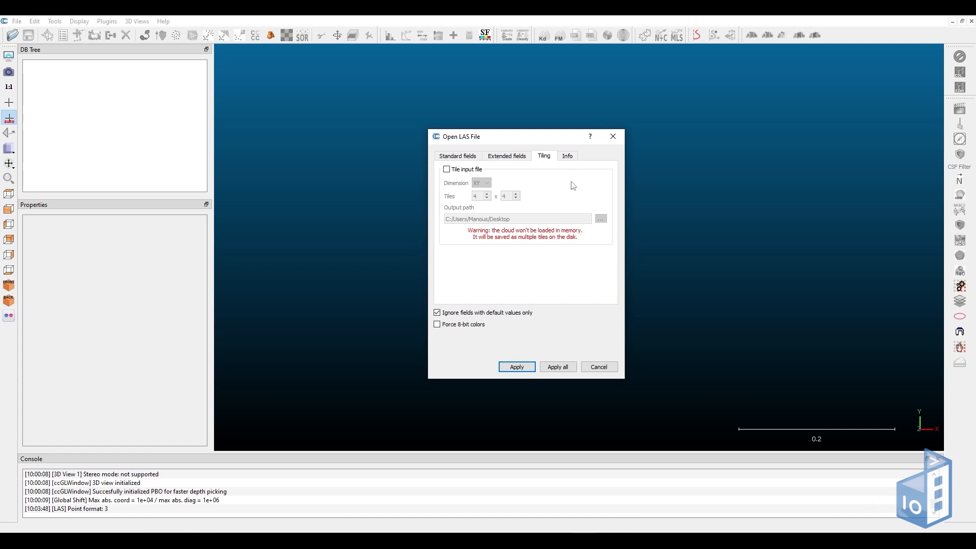
mouse_move(580, 189)
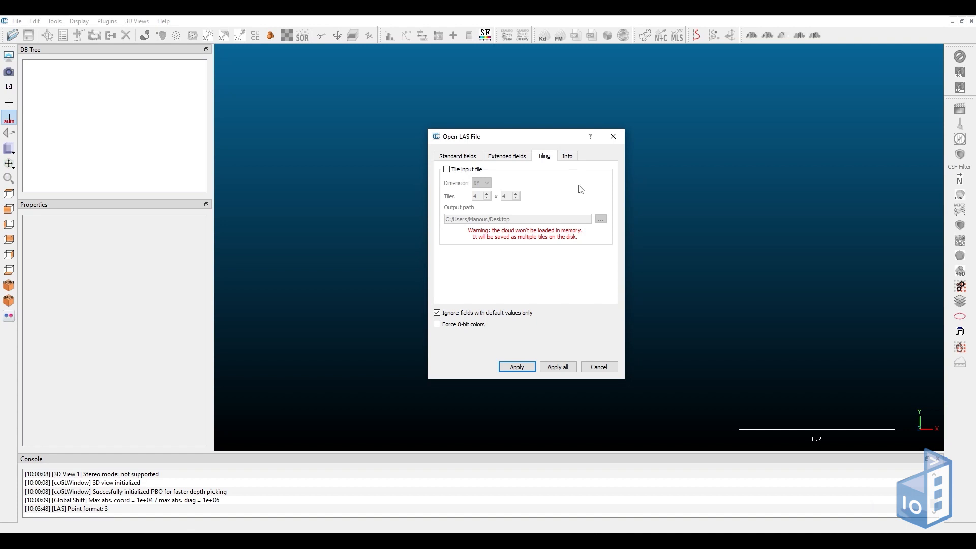
mouse_move(566, 193)
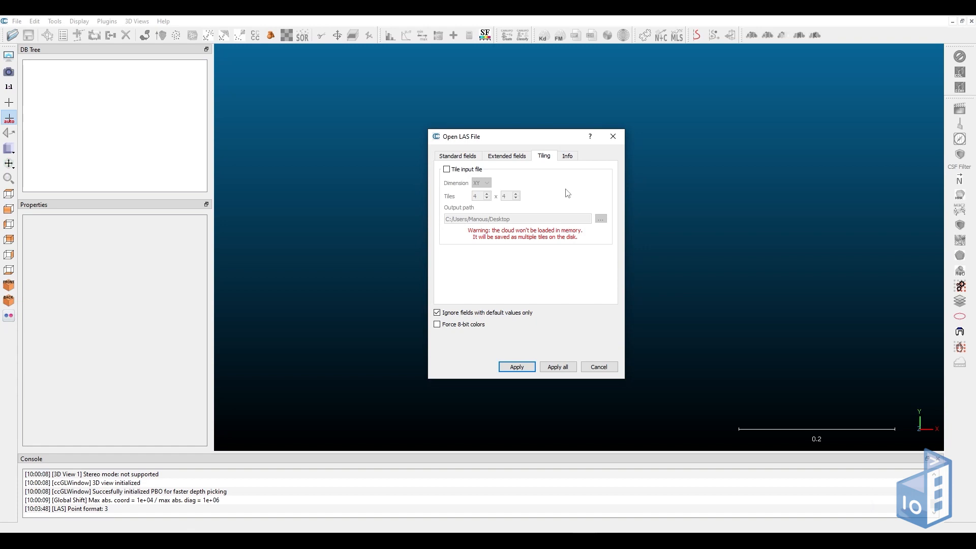
left_click(566, 156)
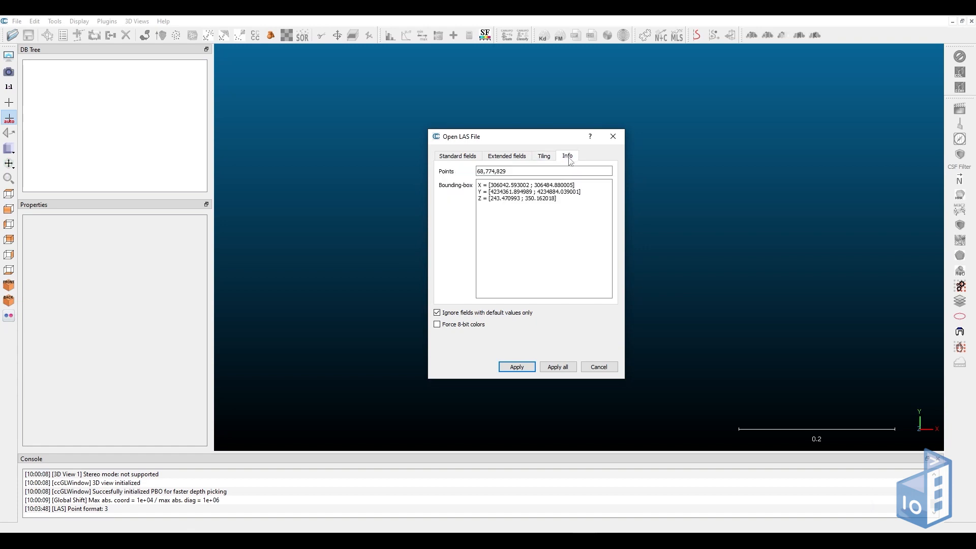
mouse_move(522, 220)
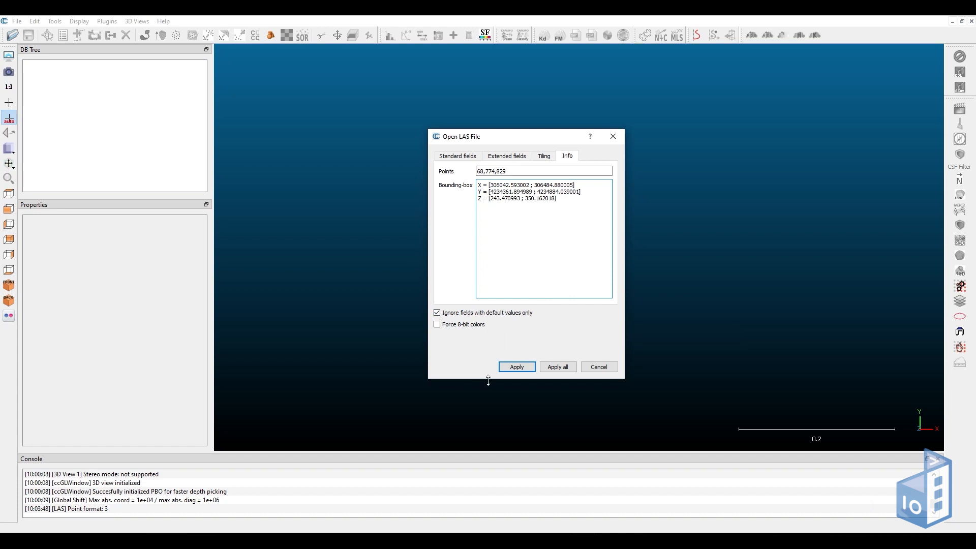
Accept the LAS import fields and keep the Input shift preset of -306000, -4234000, 0 with scale 1
left_click(517, 367)
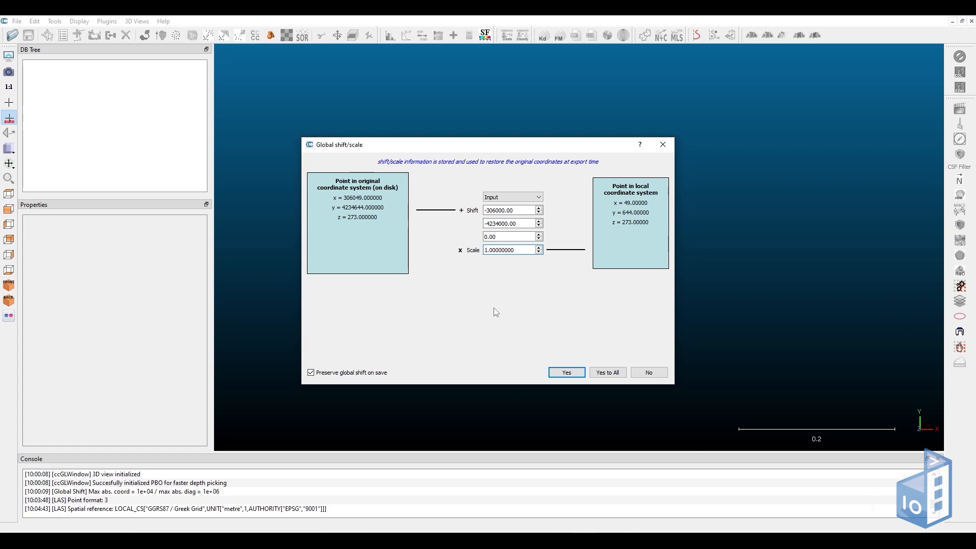
left_click(509, 250)
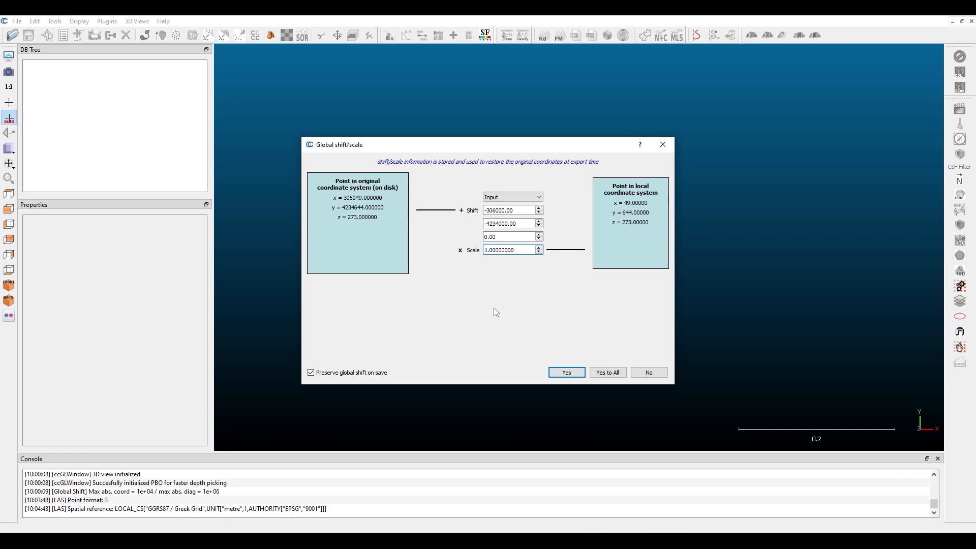
mouse_move(533, 309)
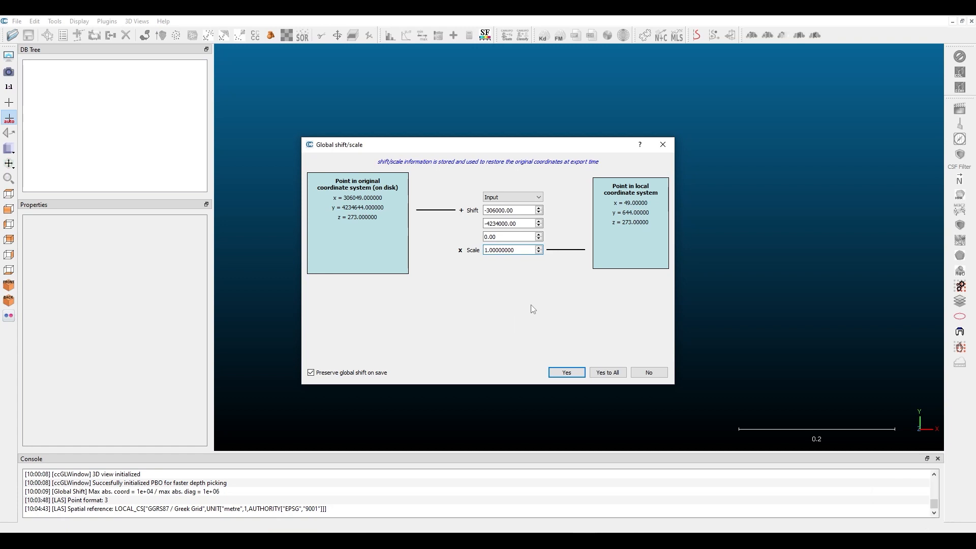
mouse_move(487, 326)
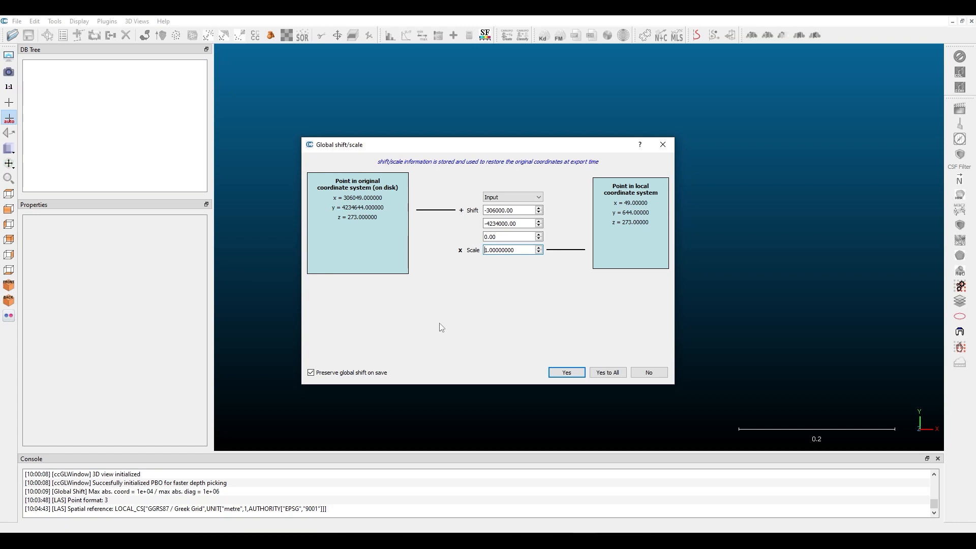
mouse_move(402, 335)
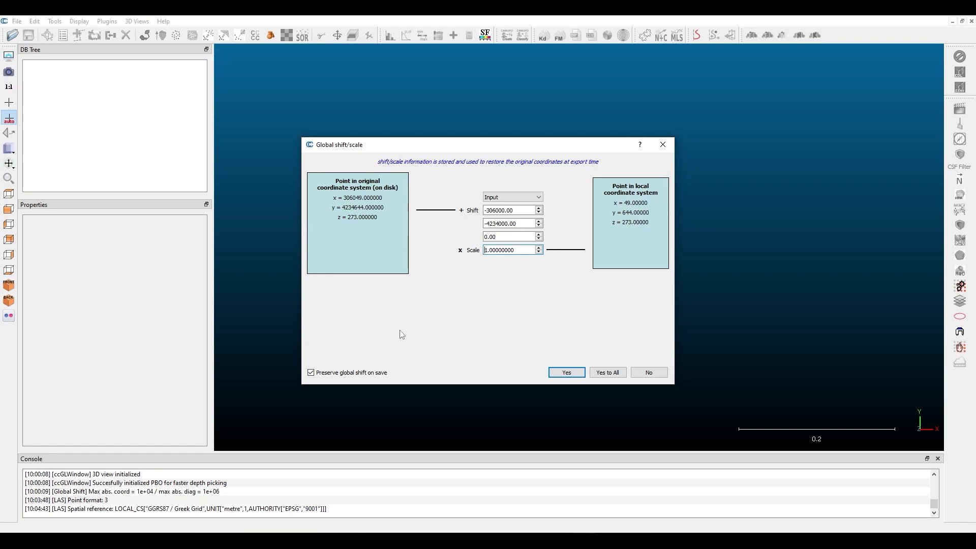
mouse_move(561, 202)
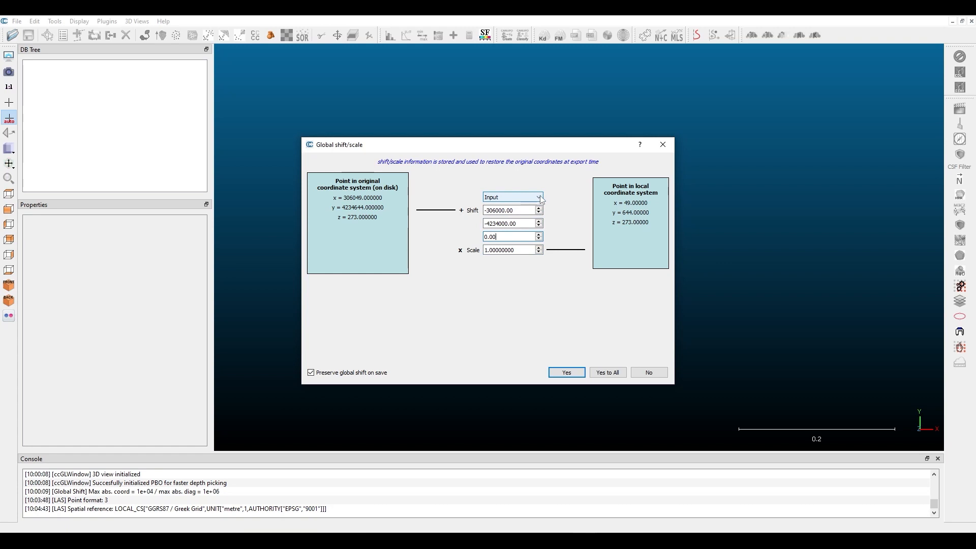
left_click(538, 197)
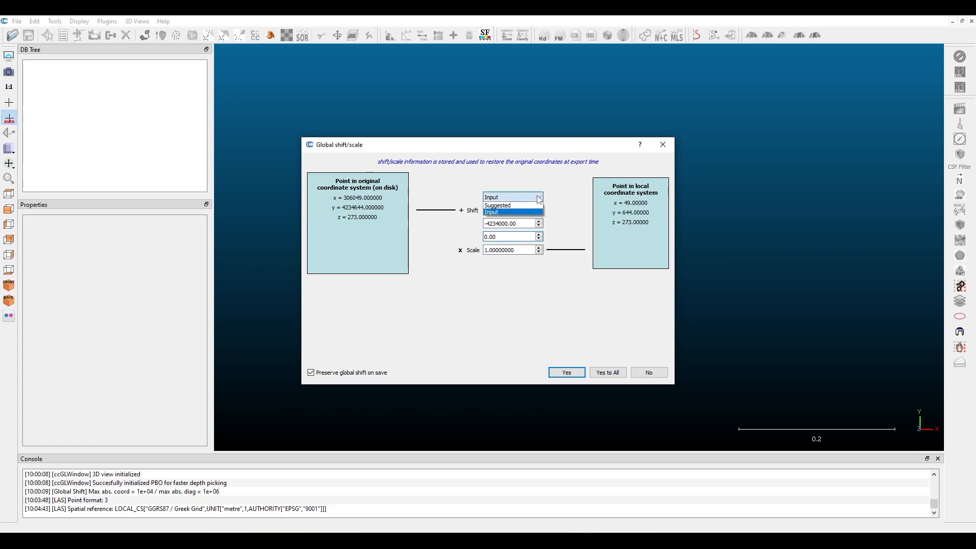
left_click(492, 197)
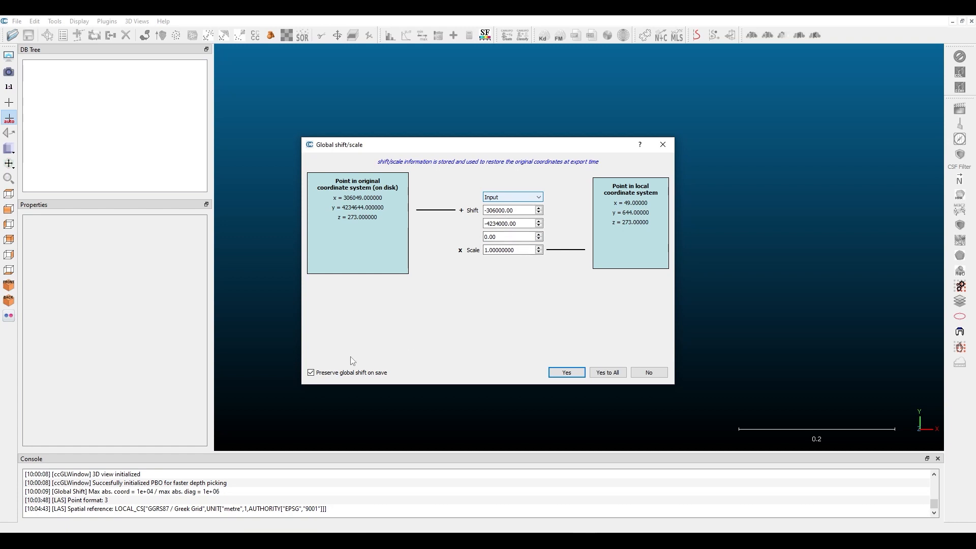
mouse_move(359, 334)
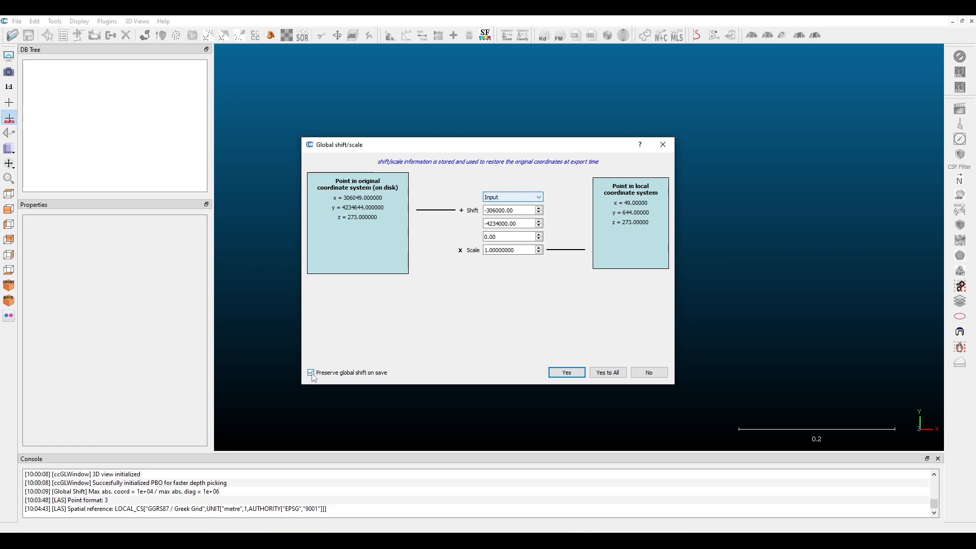
Leave 'Preserve global shift on save' enabled after toggling it off and back on
left_click(312, 373)
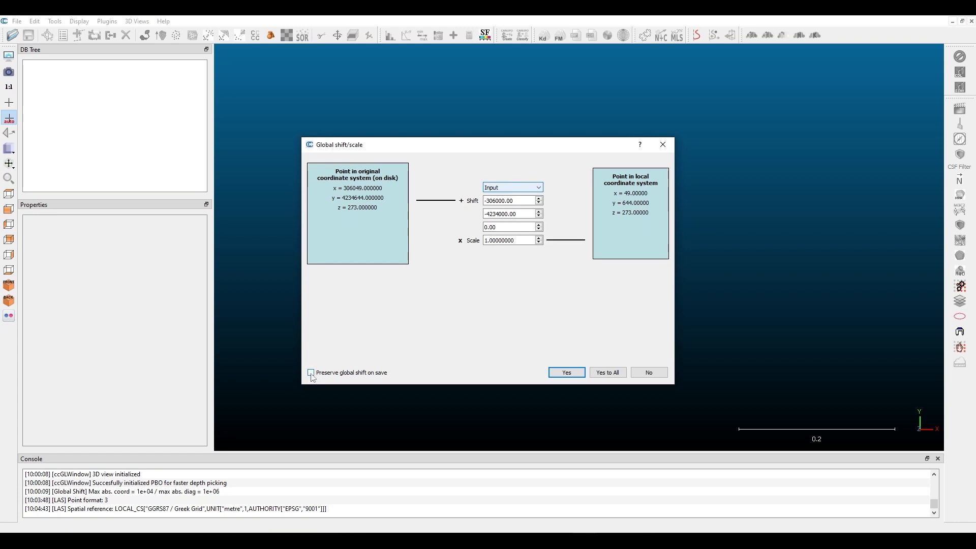
left_click(311, 372)
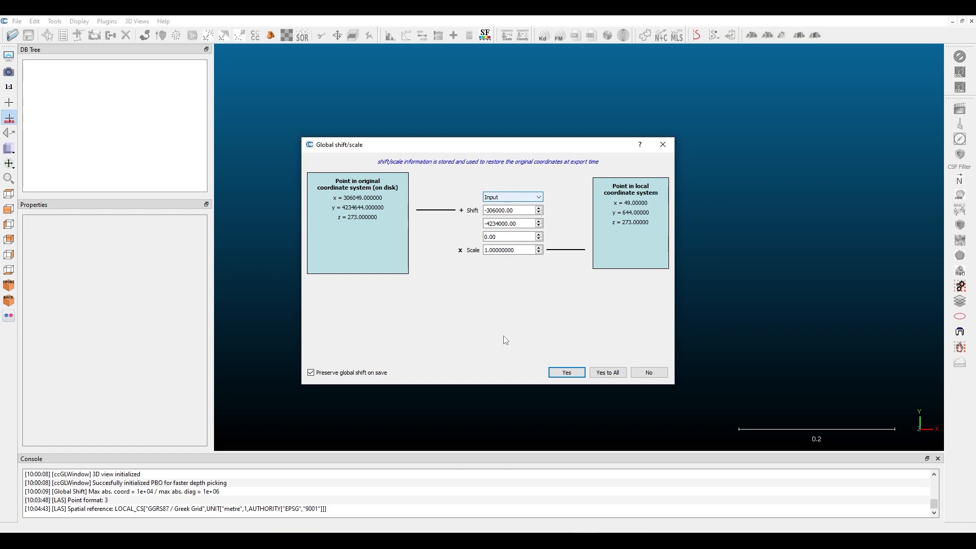
mouse_move(522, 372)
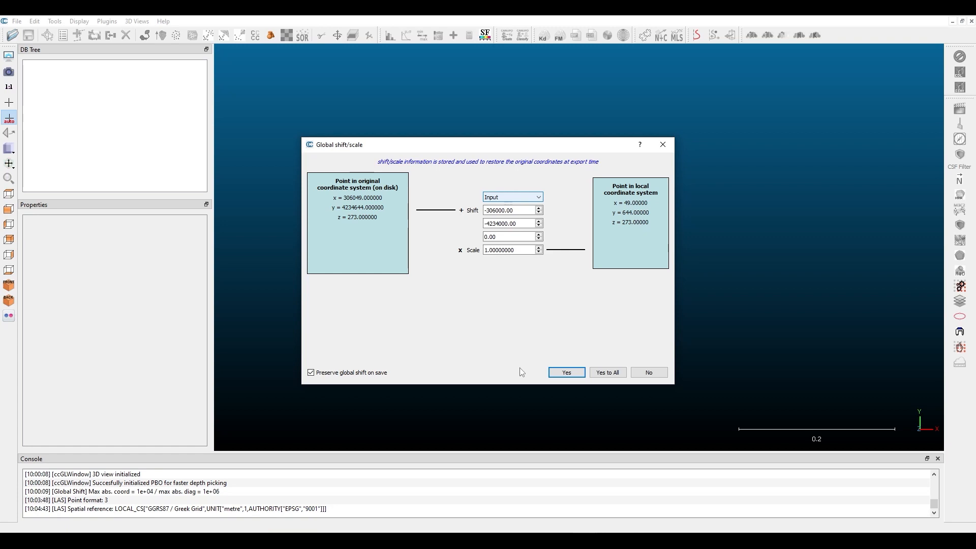
Apply the global shift to load the xerolakka_feb2021_clipped cloud and orbit it to a clearer angle
left_click(565, 372)
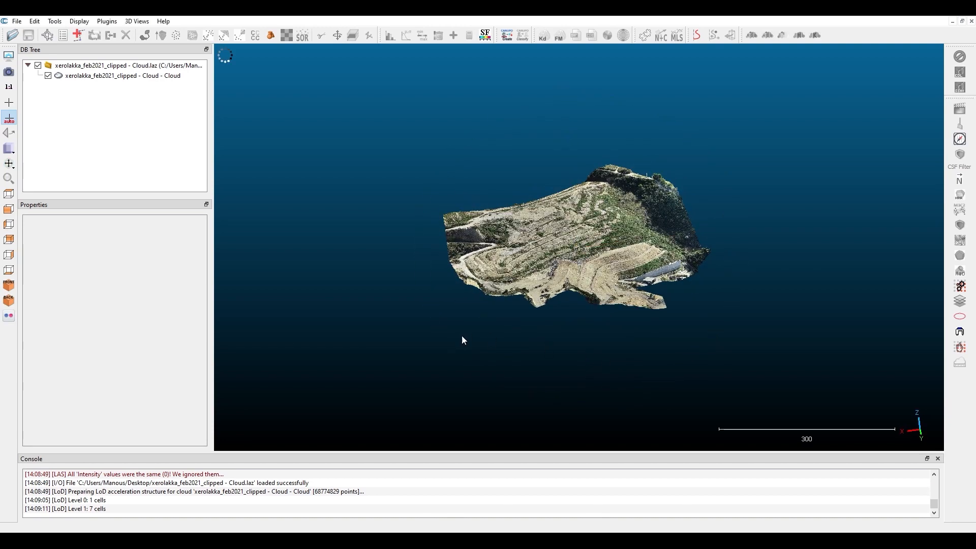
left_click_drag(463, 340, 492, 350)
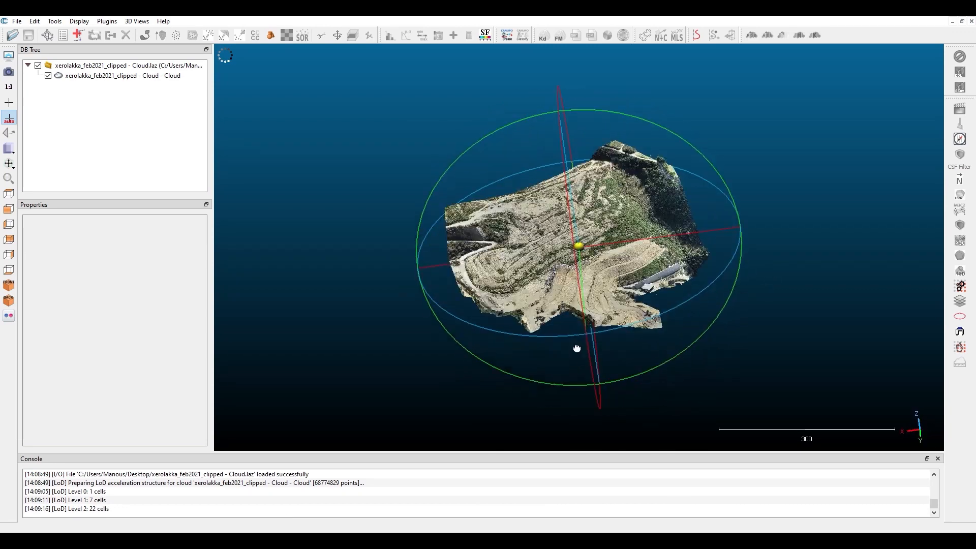
left_click_drag(576, 348, 542, 229)
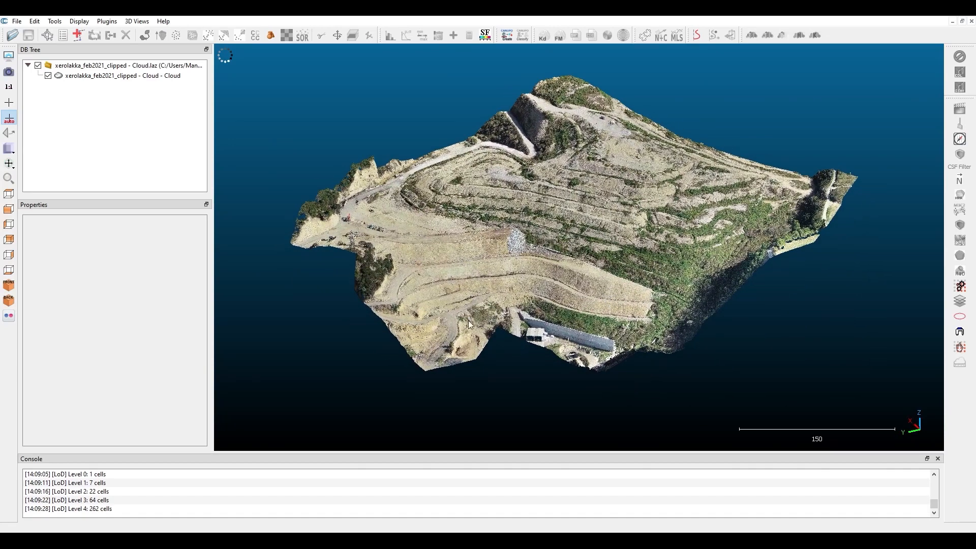
mouse_move(354, 335)
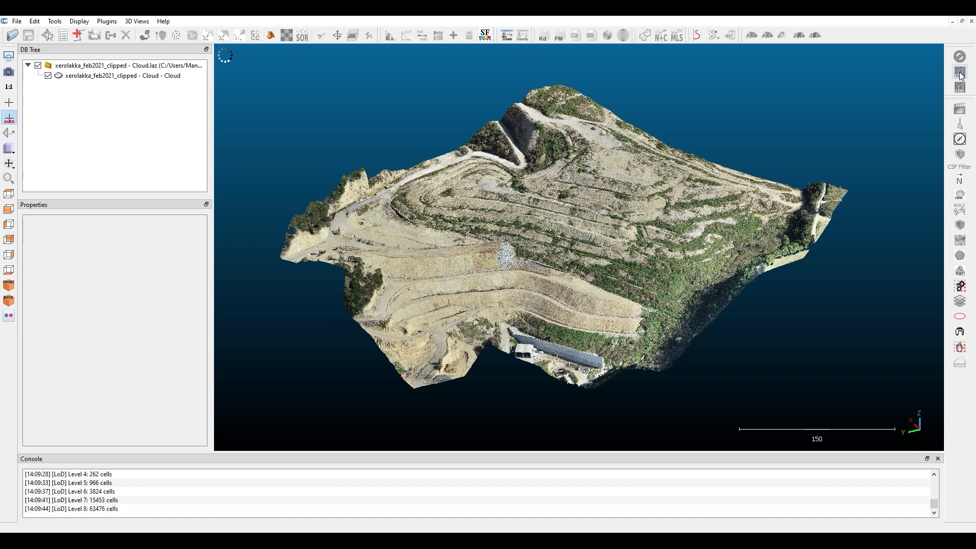
Enable EyeDome Lighting shading and start enlarging the rendered points
left_click(958, 73)
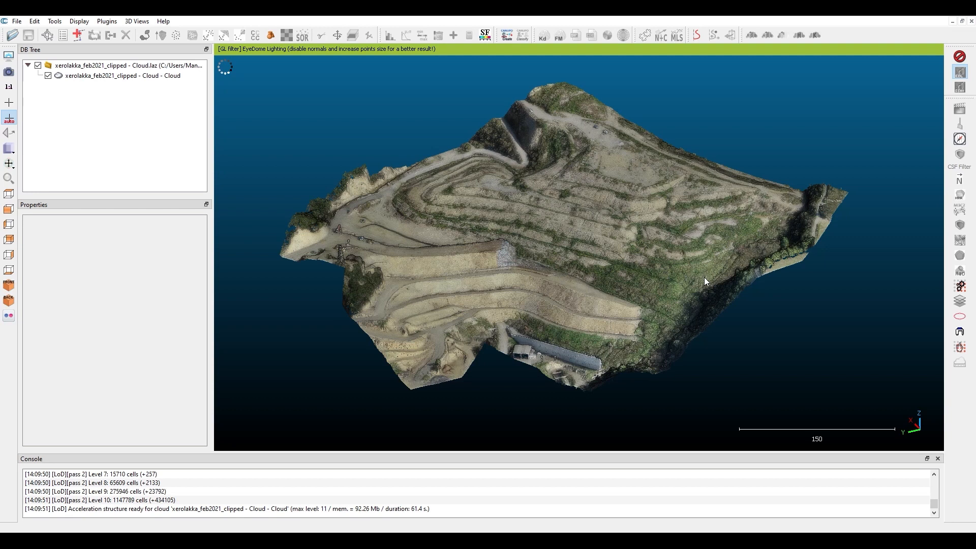
mouse_move(638, 256)
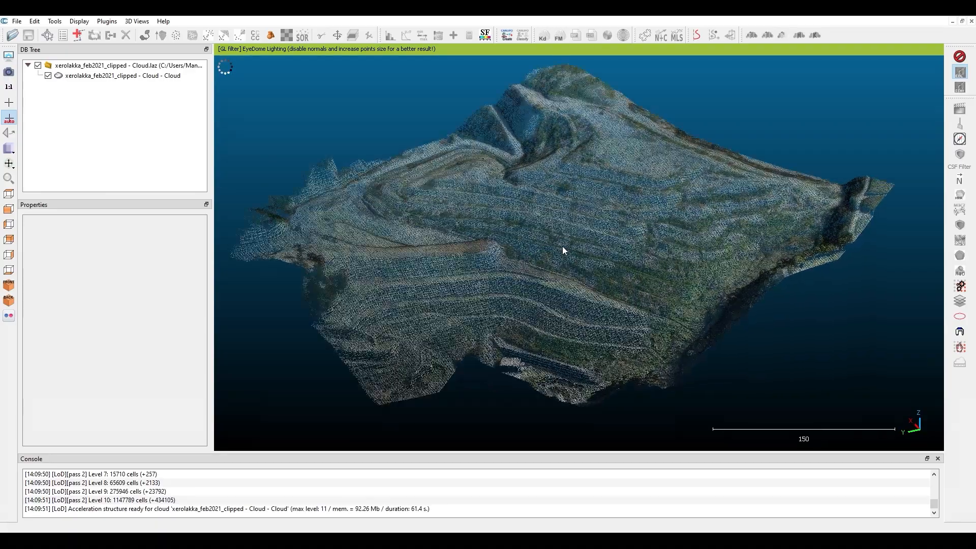
scroll("down", 3)
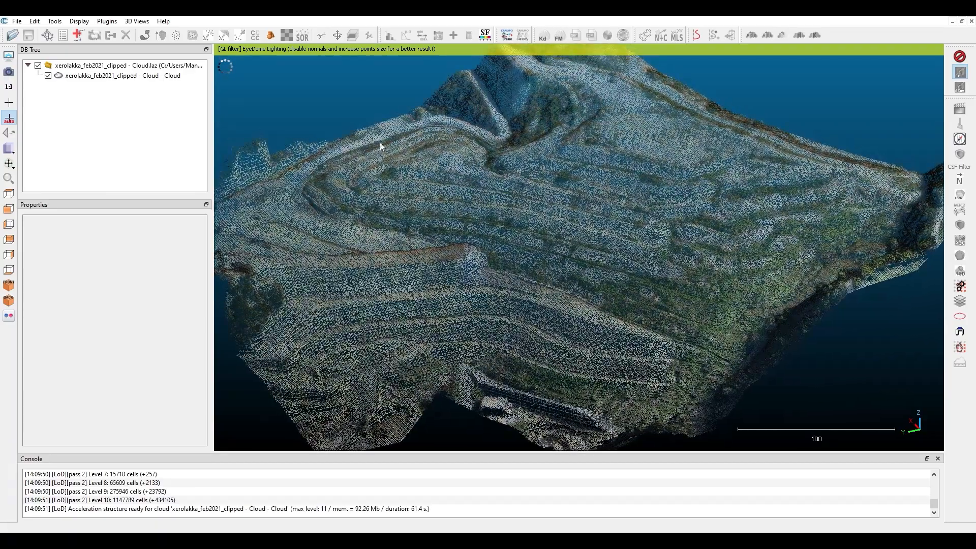
left_click(322, 67)
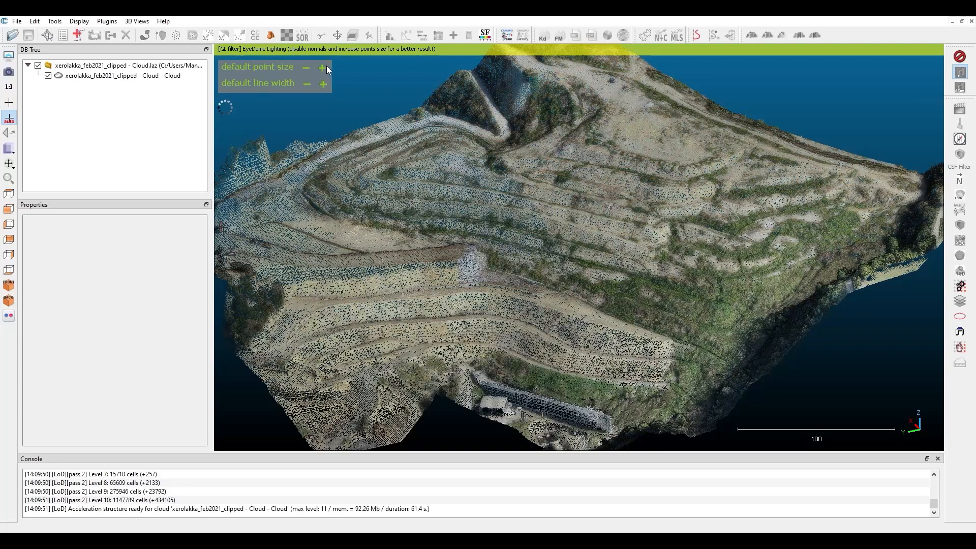
left_click(322, 67)
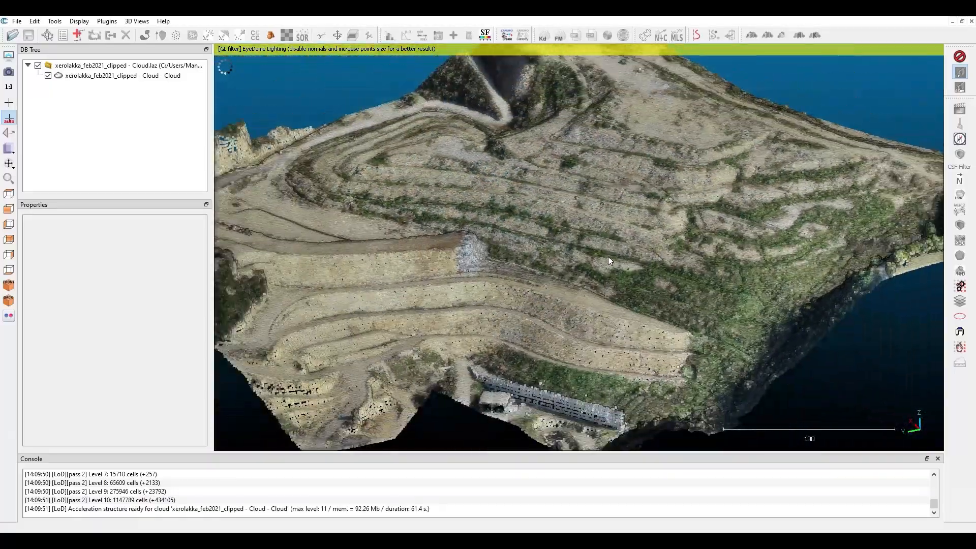
Settle the default point size at 3 so the terrain surface looks solid
left_click_drag(610, 261, 620, 246)
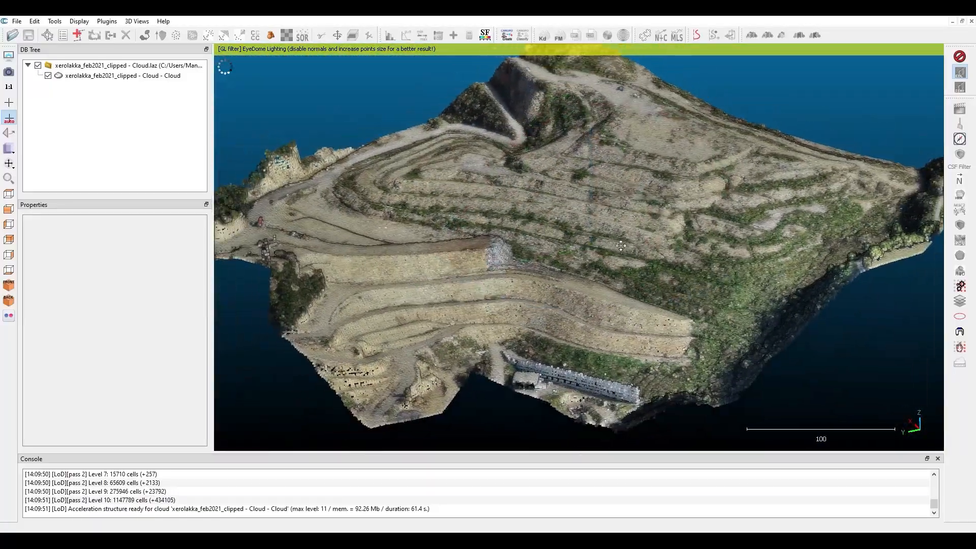
left_click_drag(620, 246, 566, 270)
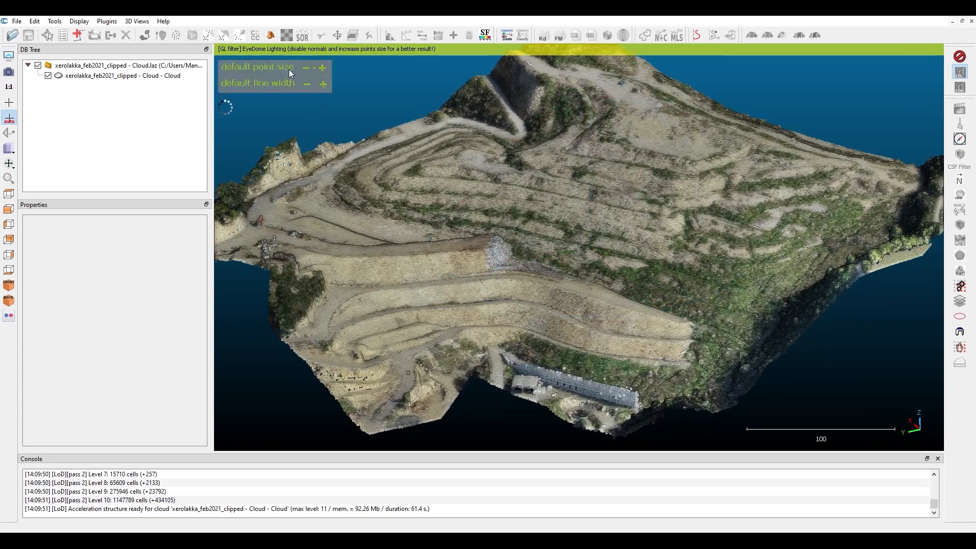
left_click(323, 67)
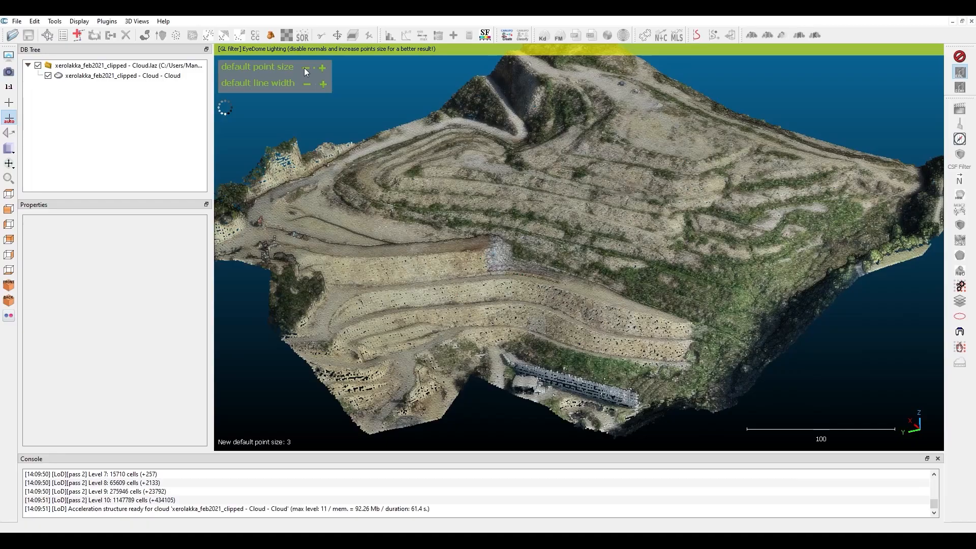
left_click(306, 67)
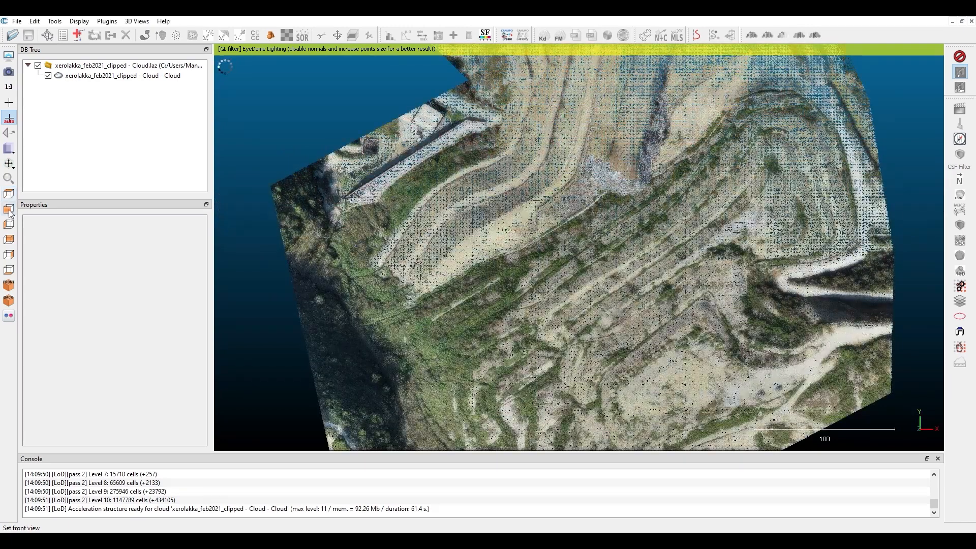
left_click(9, 238)
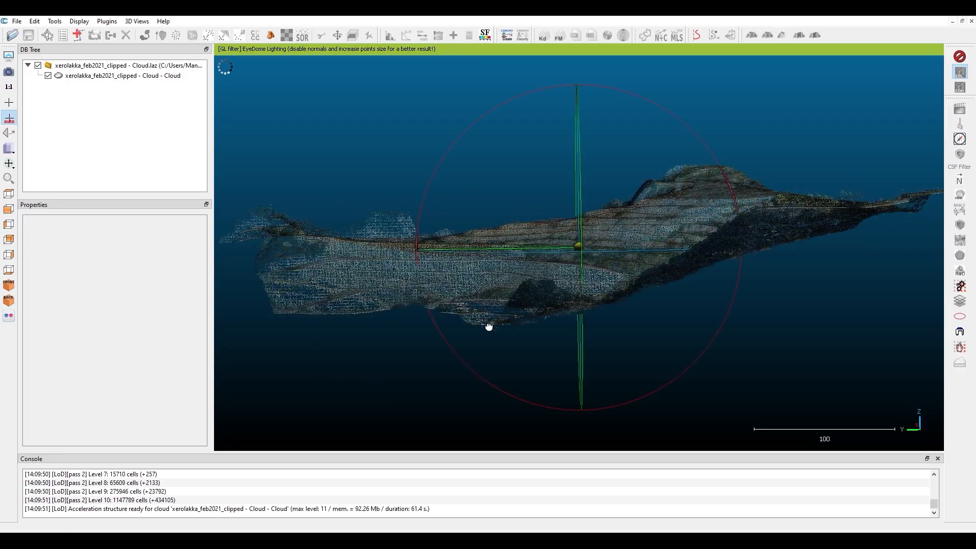
left_click_drag(488, 327, 639, 265)
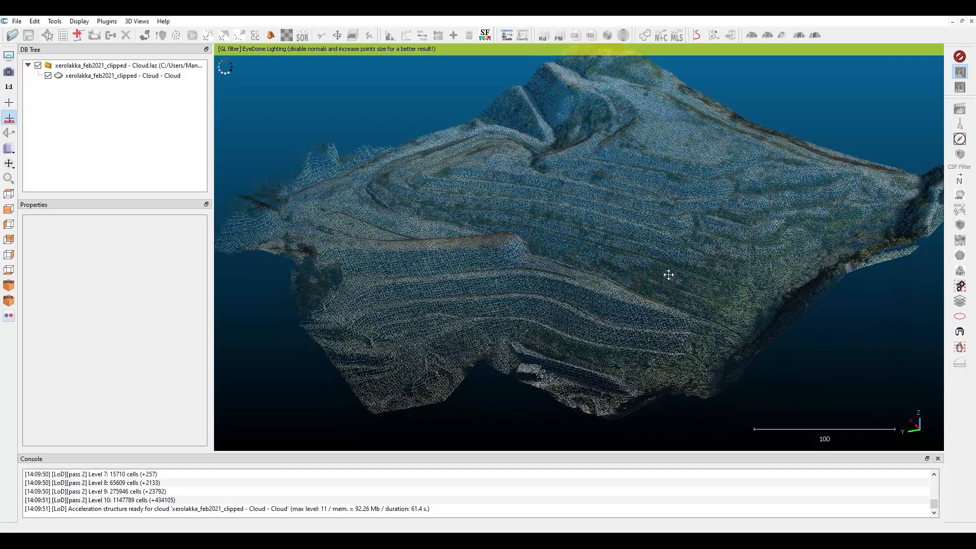
left_click_drag(667, 274, 560, 217)
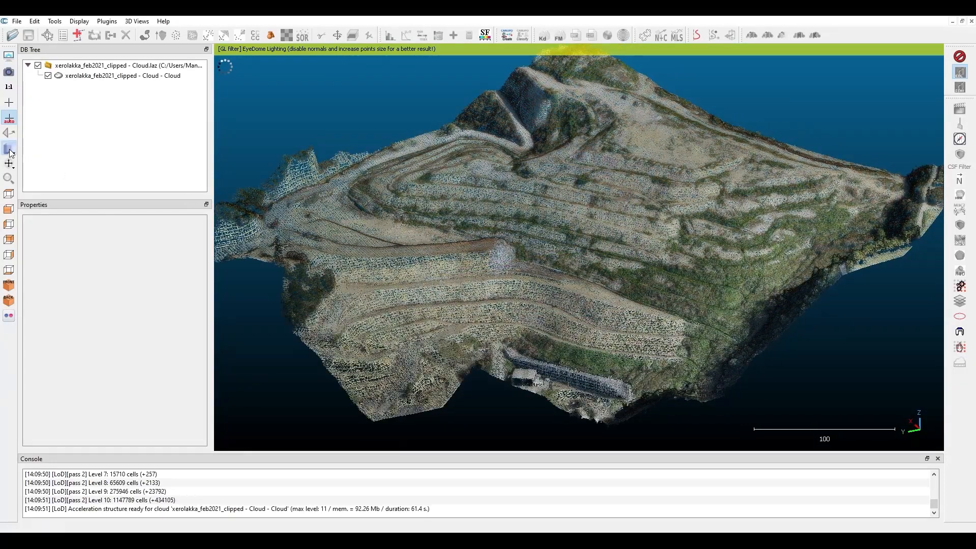
left_click(9, 148)
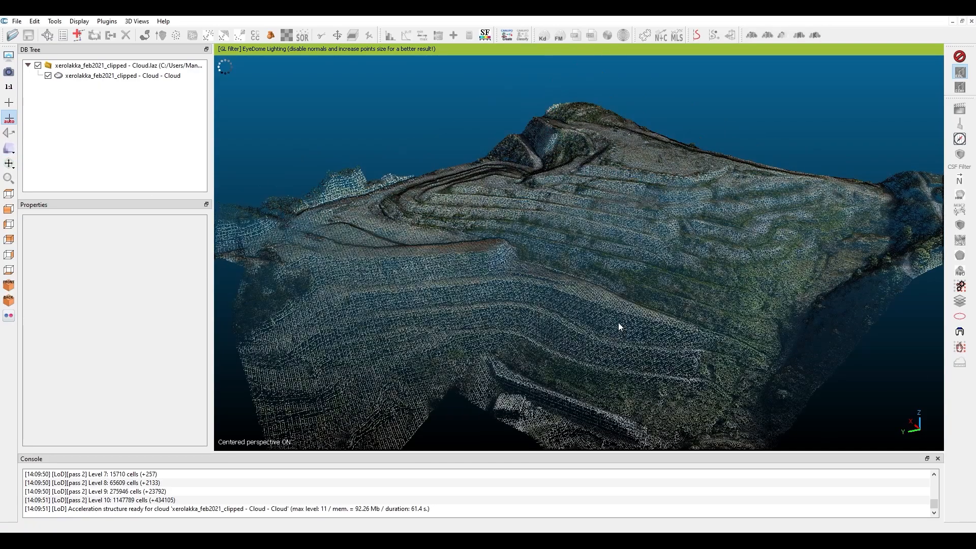
left_click_drag(619, 326, 627, 259)
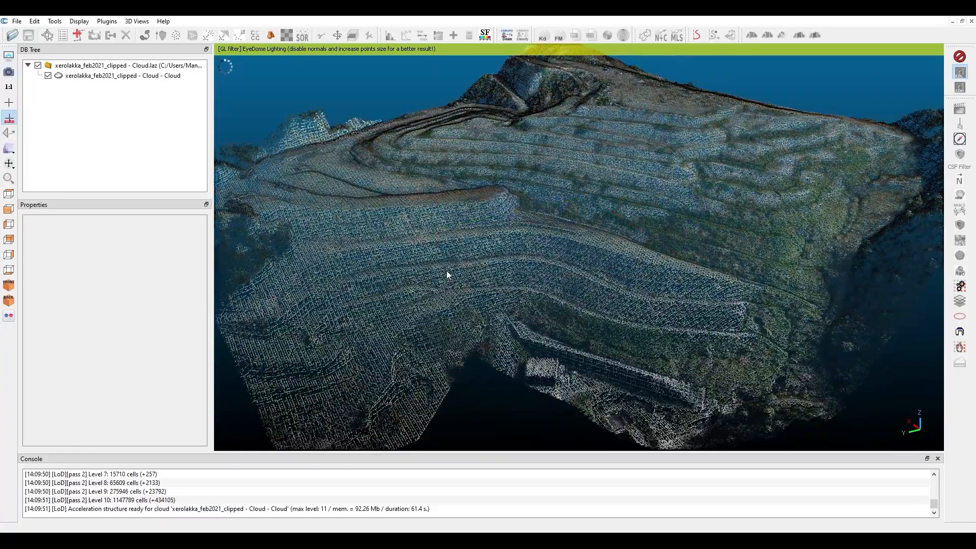
left_click_drag(448, 274, 504, 305)
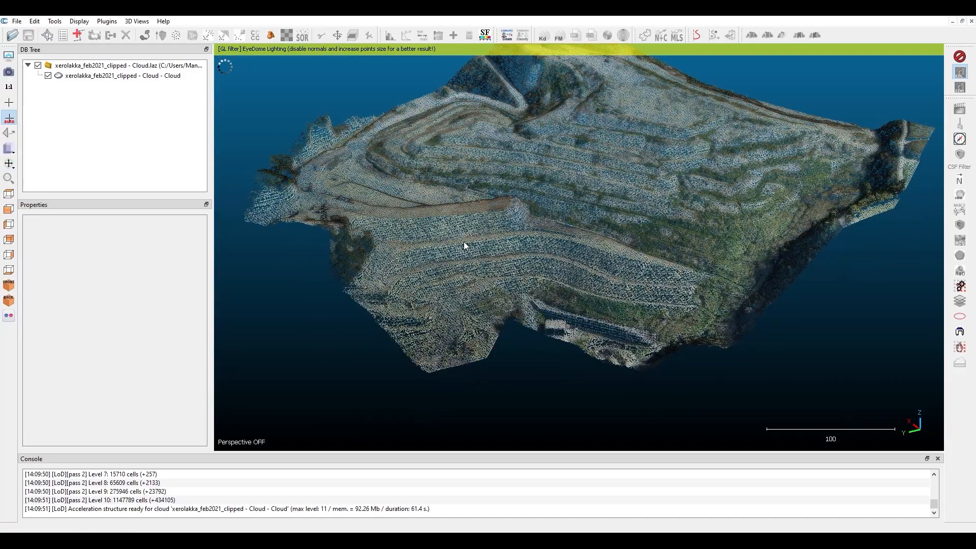
left_click_drag(464, 246, 442, 258)
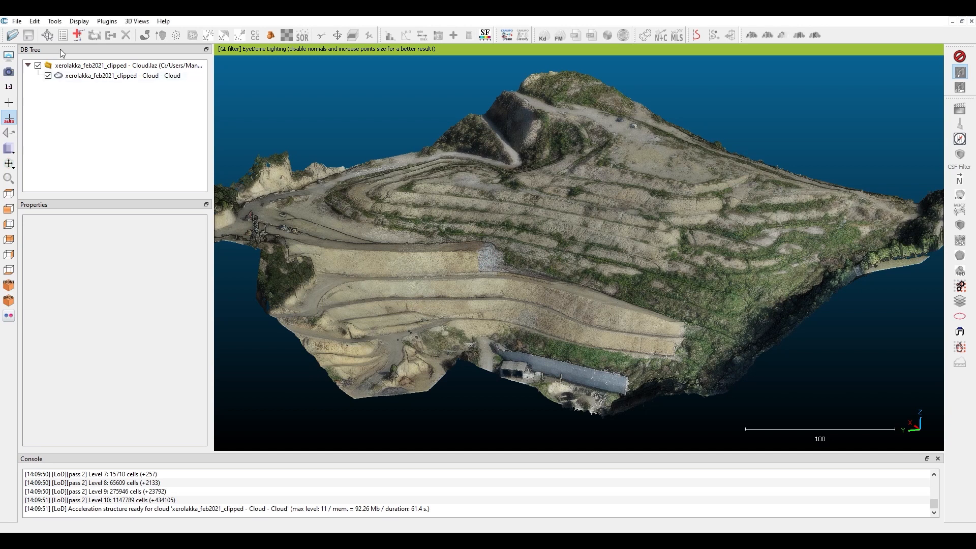
mouse_move(110, 98)
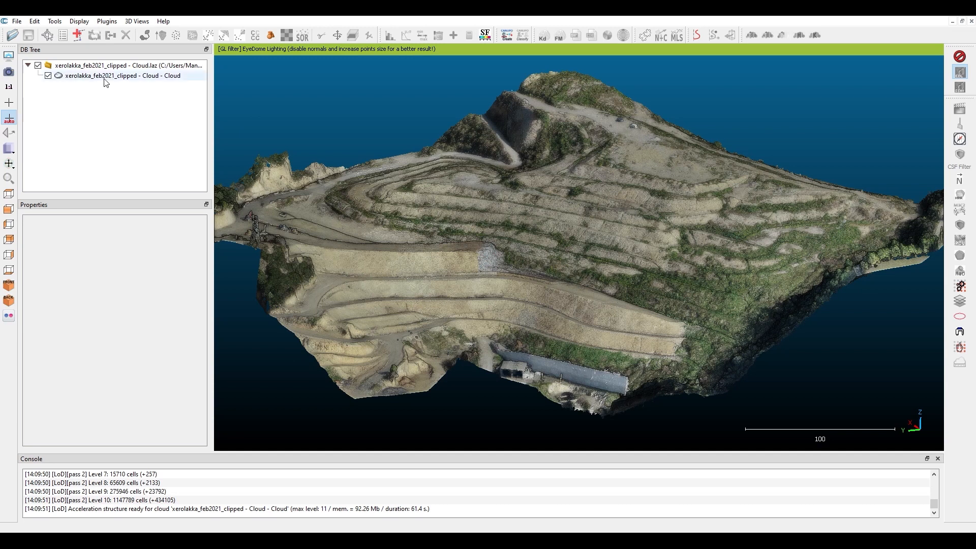
Select the terrain cloud and switch its Colors property from RGB to Scalar field (Classification)
left_click(123, 75)
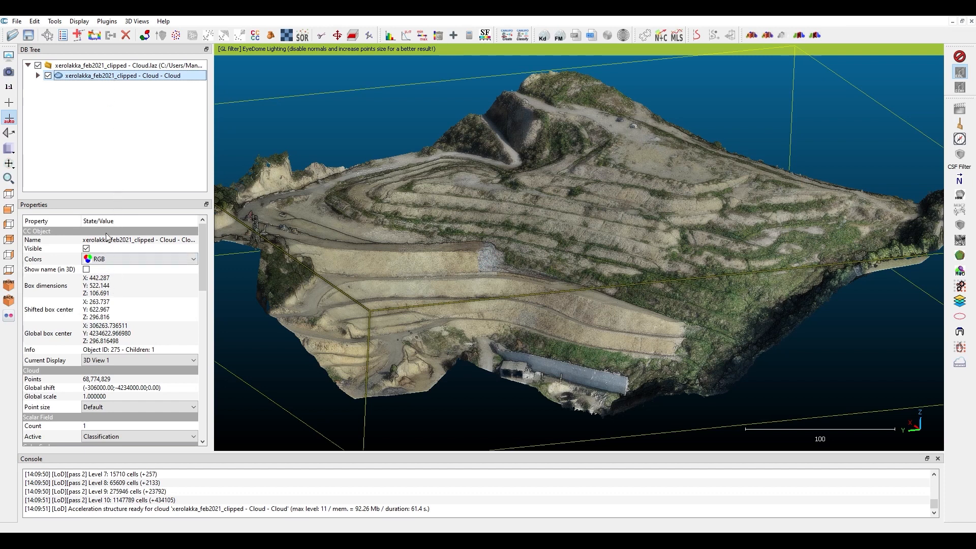
mouse_move(162, 299)
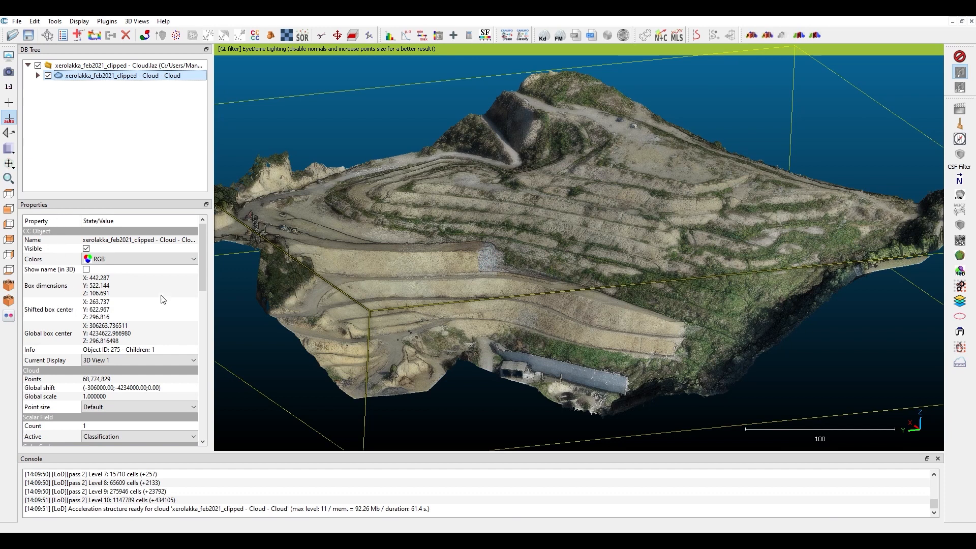
mouse_move(143, 290)
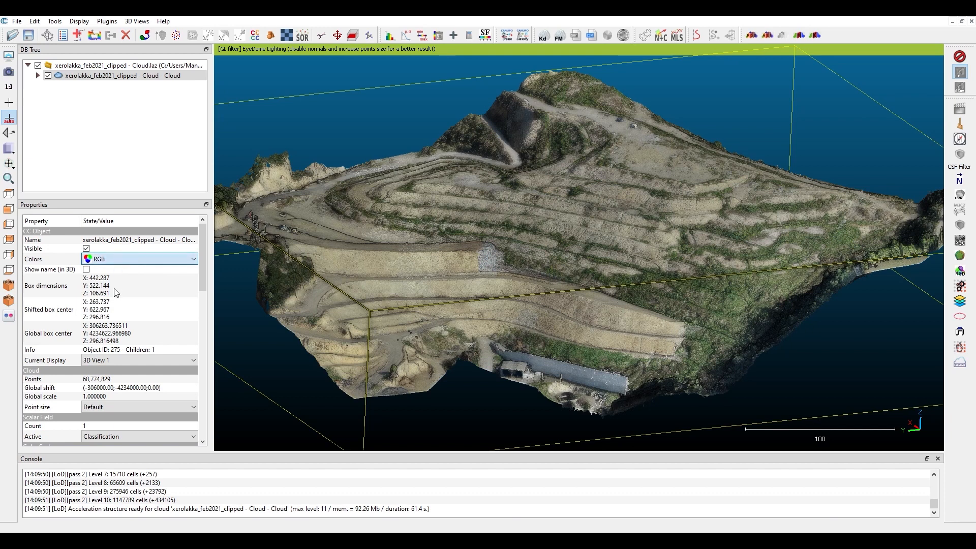
mouse_move(132, 286)
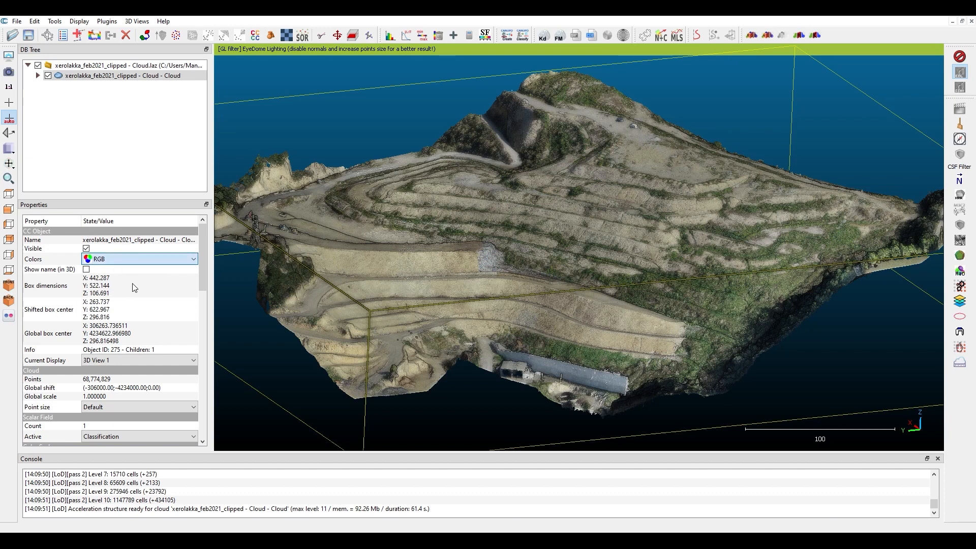
left_click(139, 259)
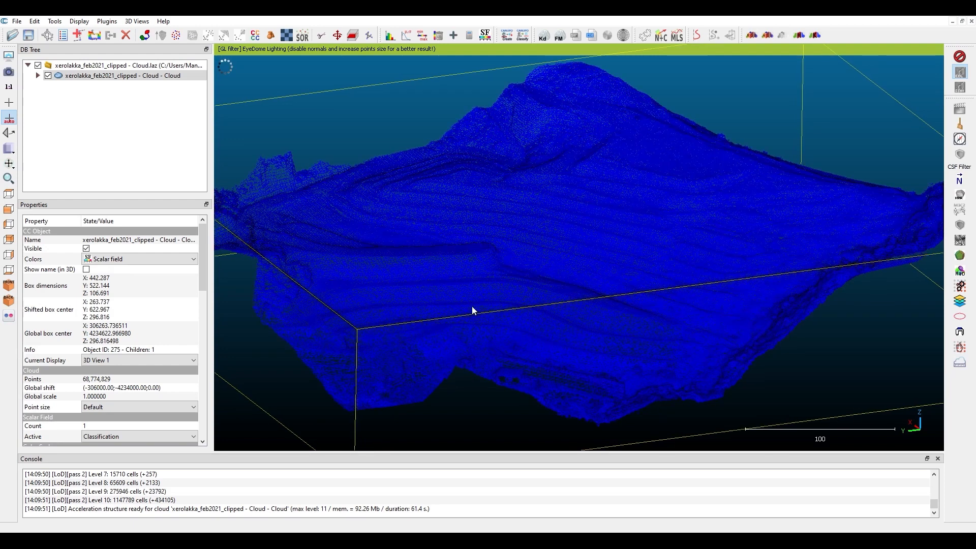
left_click_drag(473, 310, 453, 282)
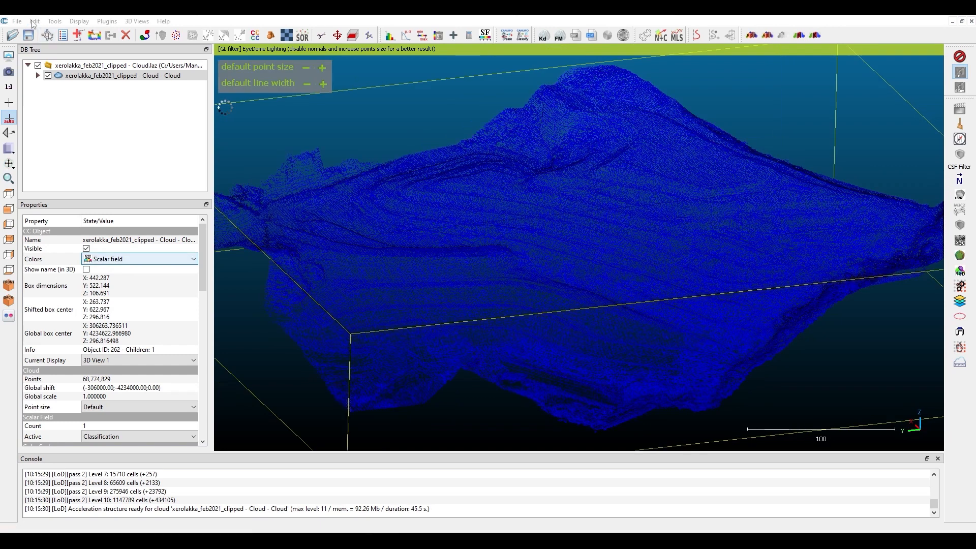
Export only the Z coordinate to a new scalar field via Edit > Scalar fields, colouring the terrain by elevation
left_click(35, 20)
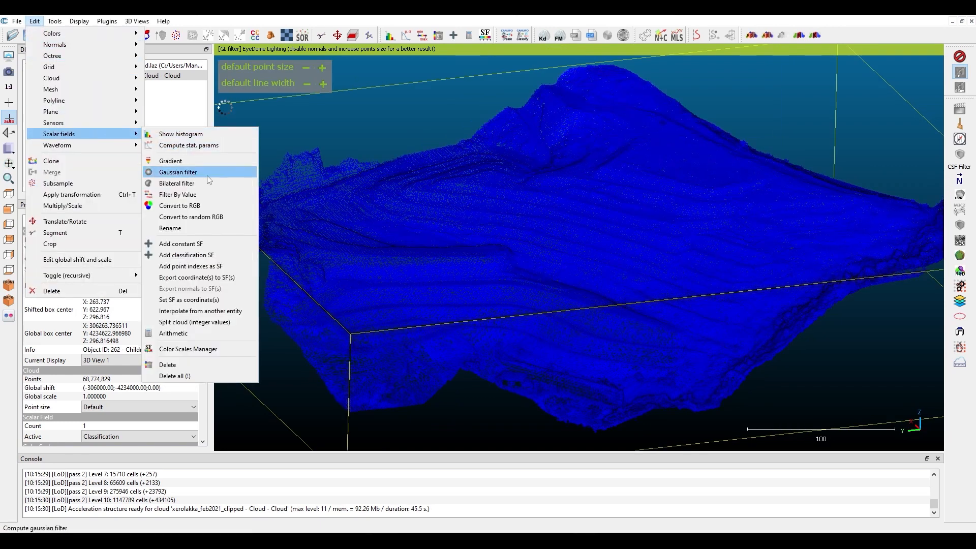
mouse_move(196, 277)
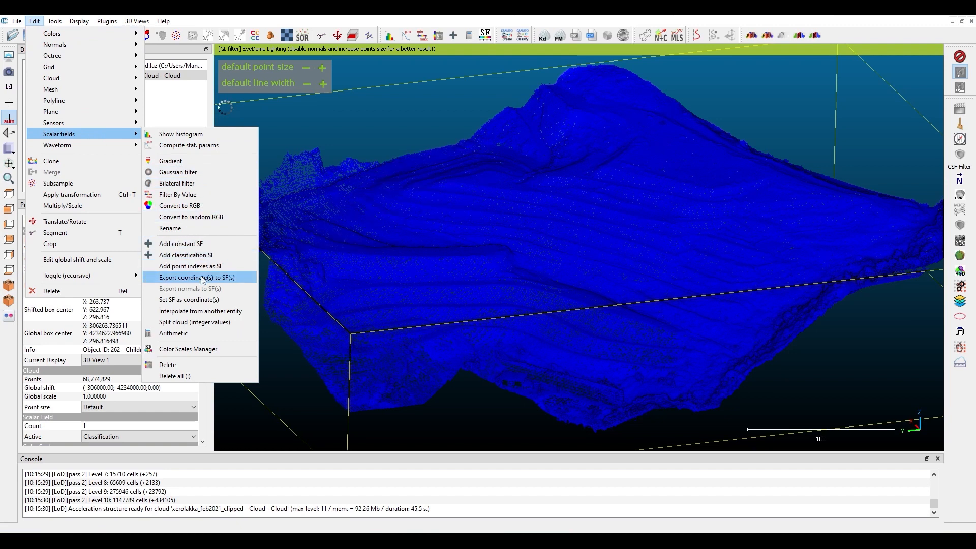
left_click(196, 277)
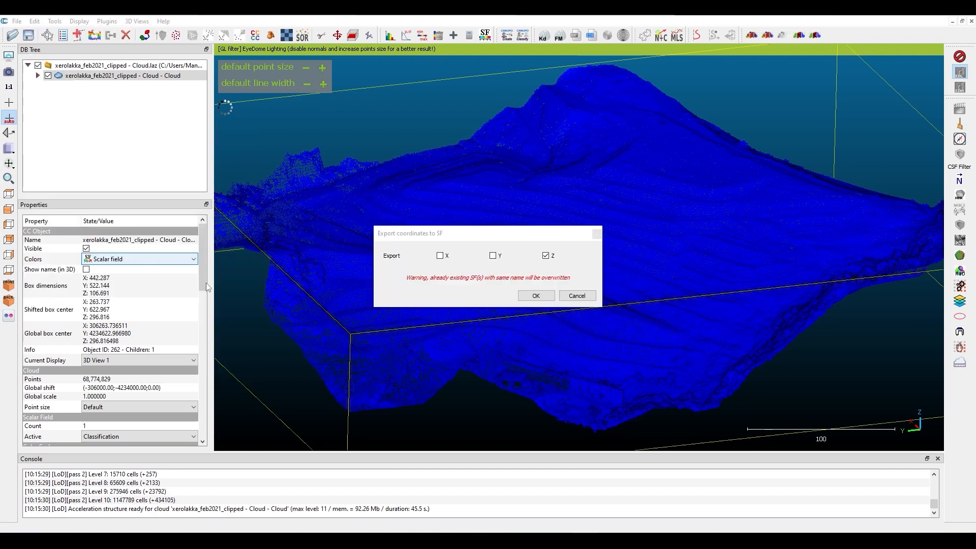
left_click(546, 255)
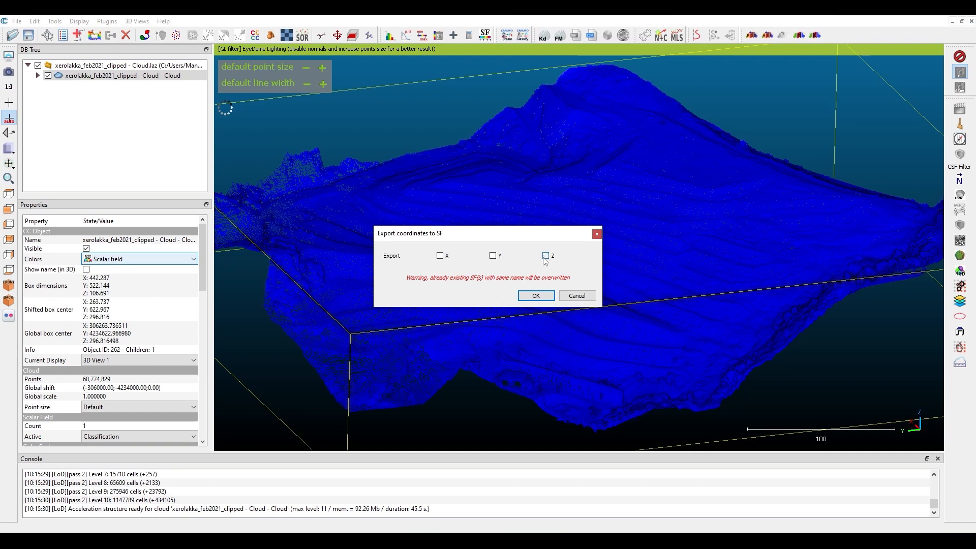
left_click(545, 255)
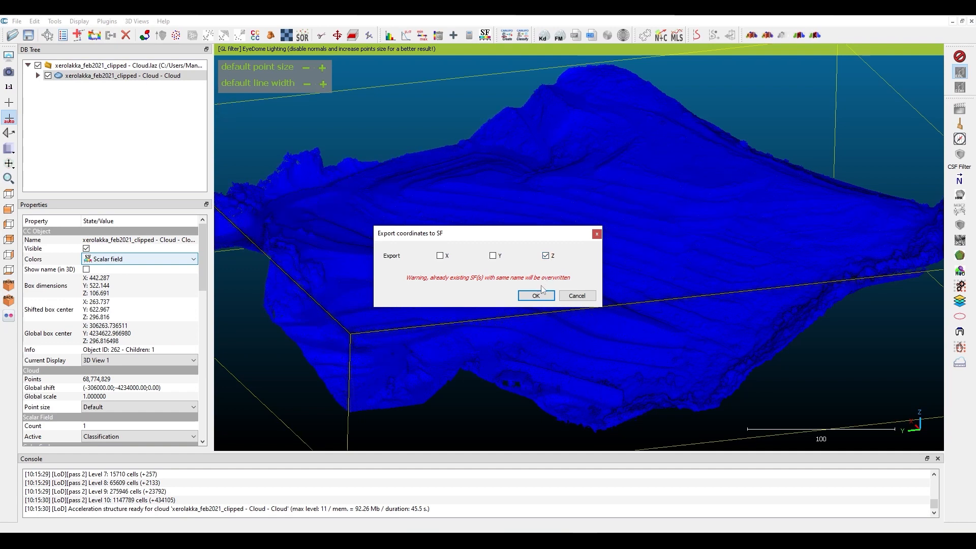
left_click(536, 296)
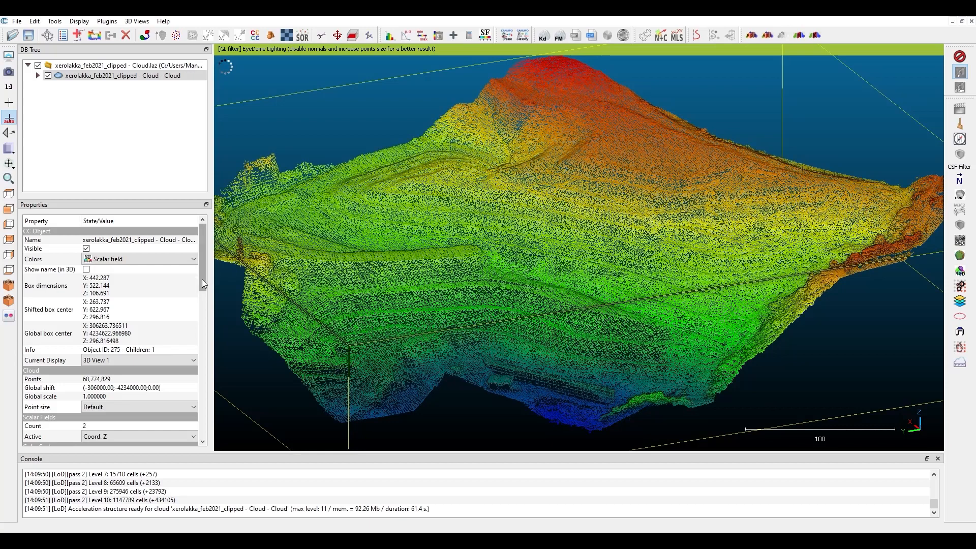
Make the Coord. Z colour scale legend visible, ranging roughly 243 to 350
scroll("down", 3)
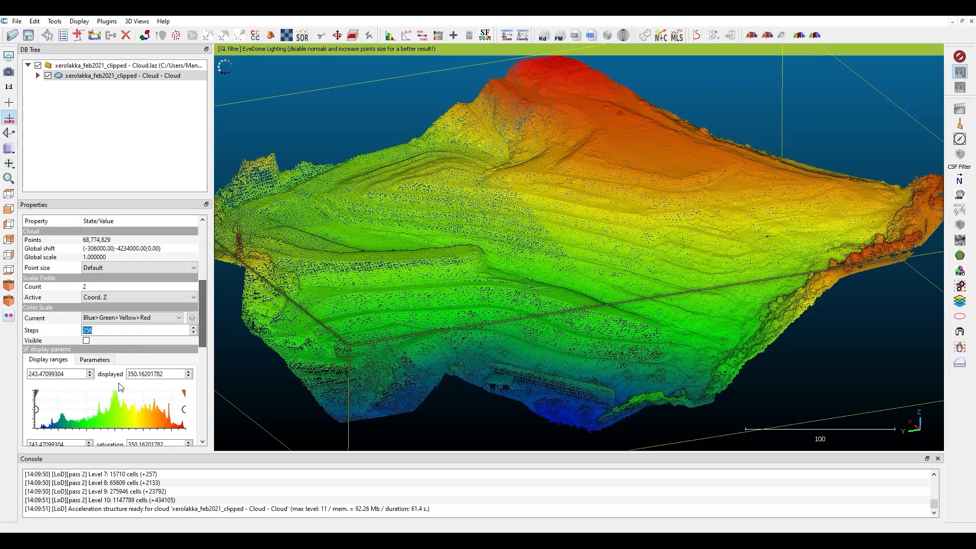
left_click(85, 341)
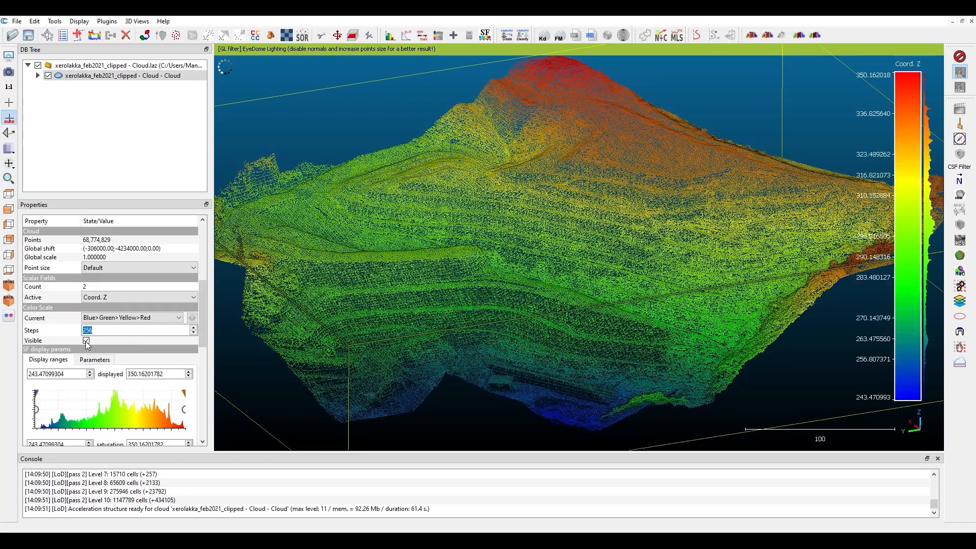